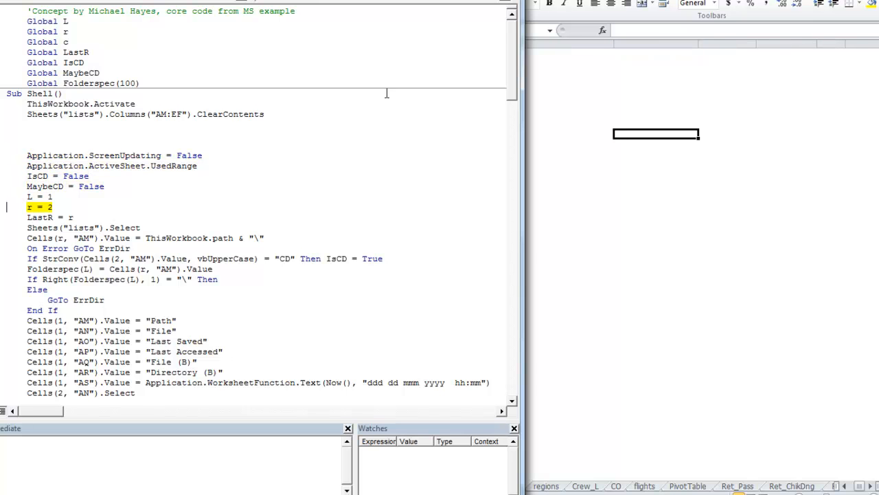
- Step into the Shell macro with F8 toward the r = 2 starting-row line
{"action": "key", "text": "F8"}
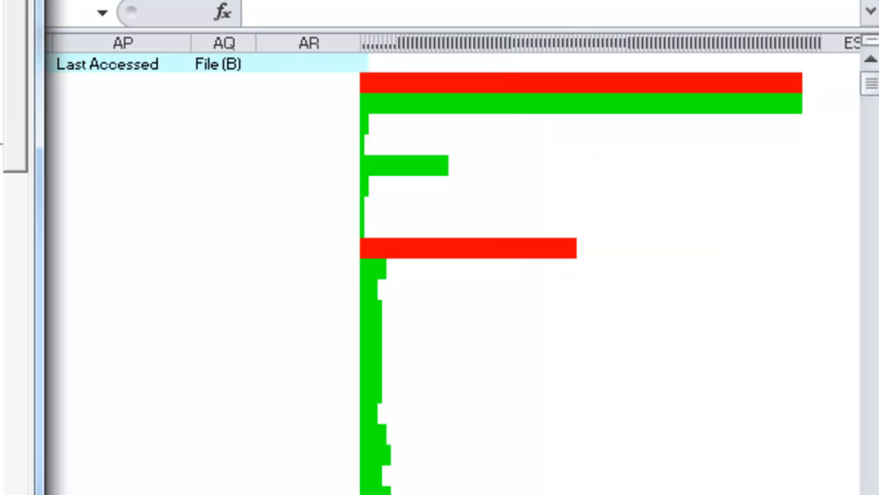
{"action": "type", "text": "Directory (B)"}
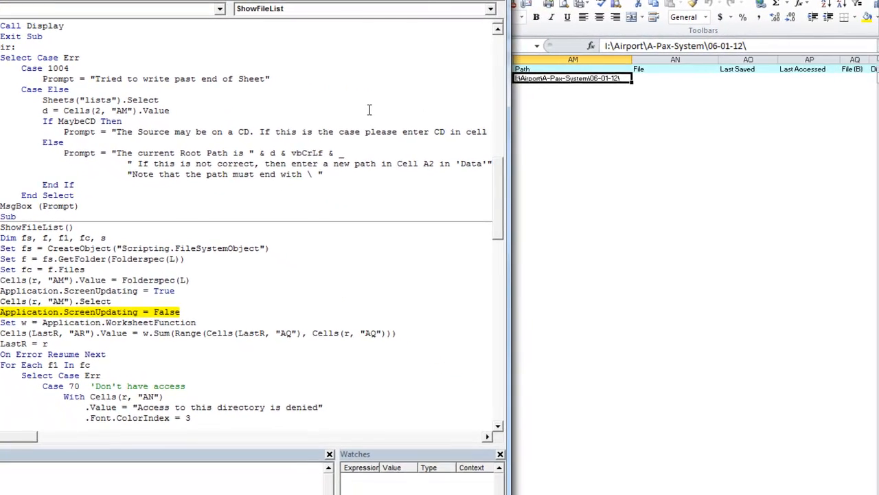
- Step through the folder size total and write the first file's name via f1.Name into column AN
{"action": "key", "text": "F8"}
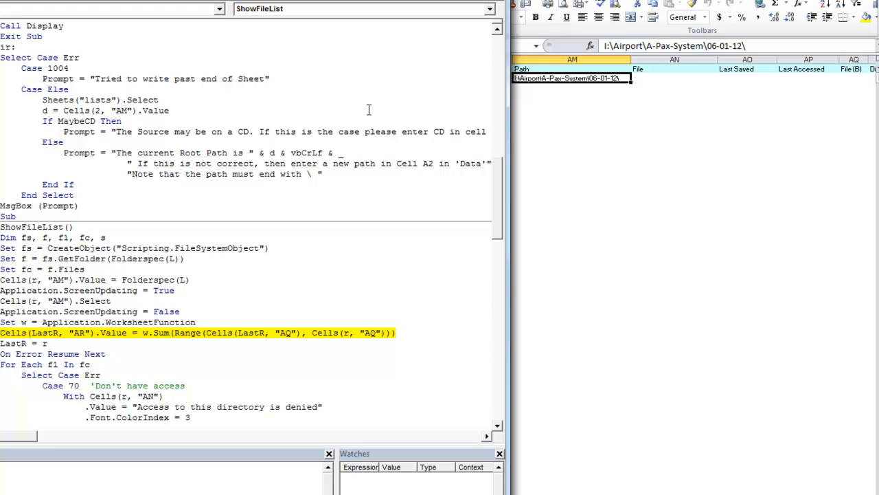
{"action": "key", "text": "F8"}
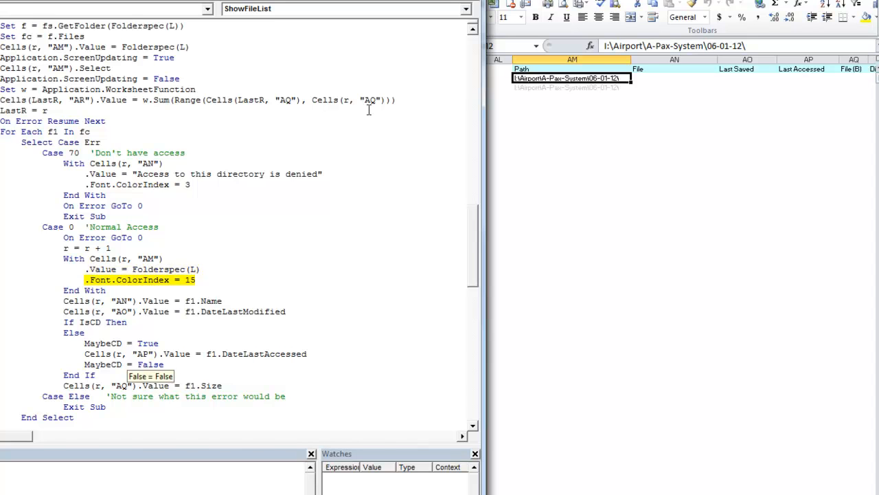
{"action": "key", "text": "F8"}
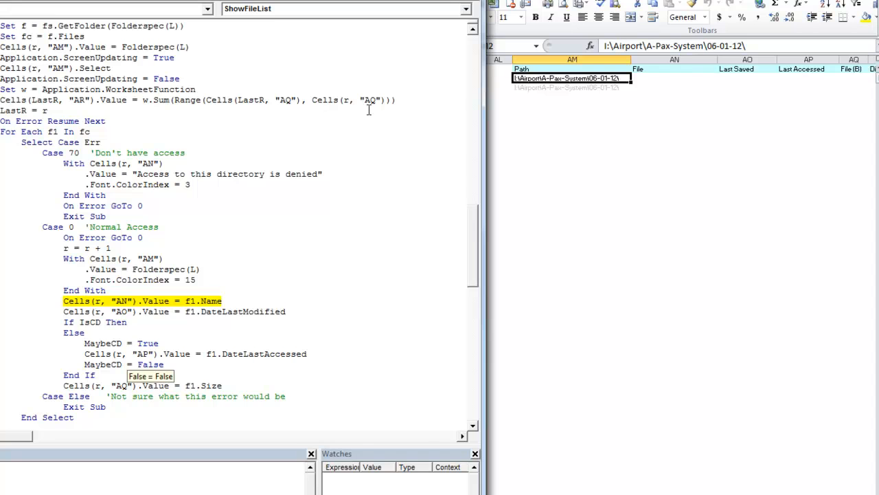
{"action": "key", "text": "F8"}
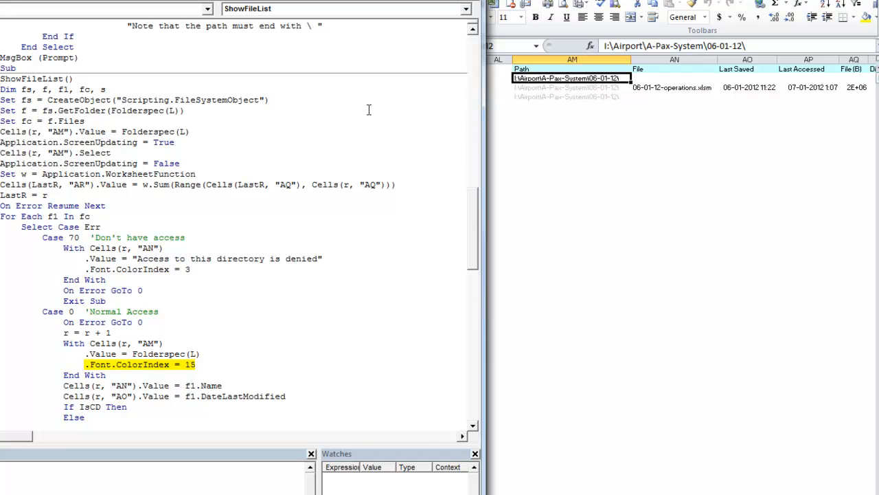
- Step the For Each loop past the CD-source check so the first folder's files are written row by row
{"action": "key", "text": "F8"}
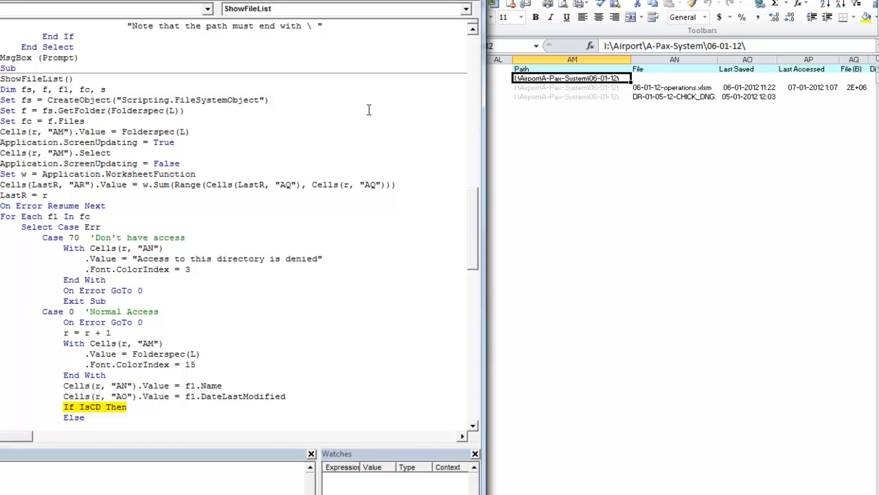
{"action": "scroll", "scroll_direction": "down", "scroll_amount": 3}
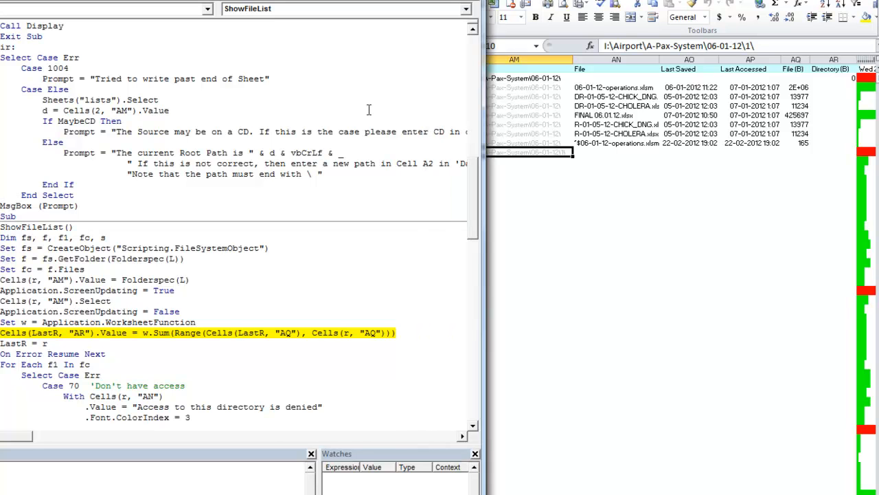
- Run the w.Sum line for the folder total and continue listing the \1\ subfolder's files
{"action": "key", "text": "F8"}
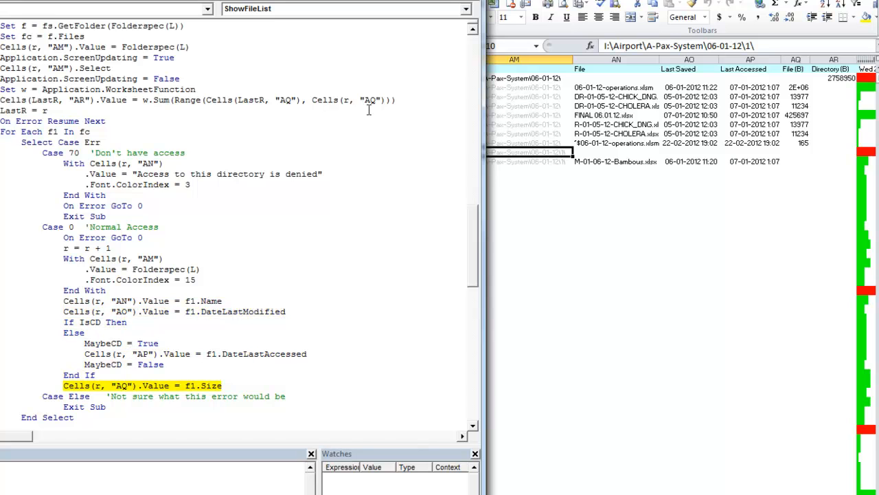
{"action": "scroll", "scroll_direction": "down", "scroll_amount": 3}
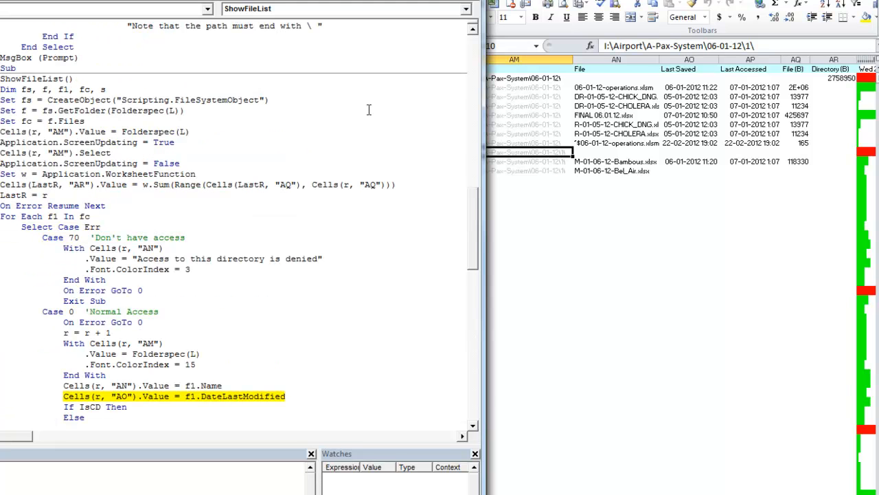
{"action": "scroll", "scroll_direction": "down", "scroll_amount": 3}
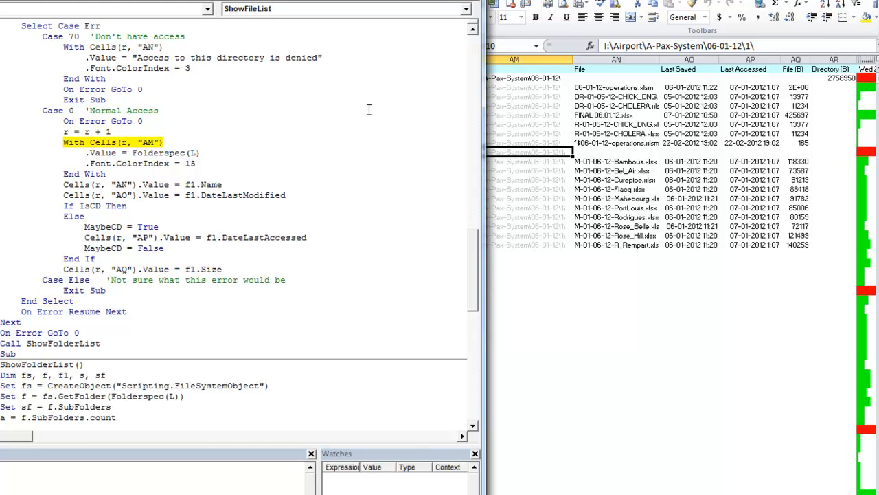
- Step through the remaining file-loop iterations of the first subfolder
{"action": "key", "text": "F8"}
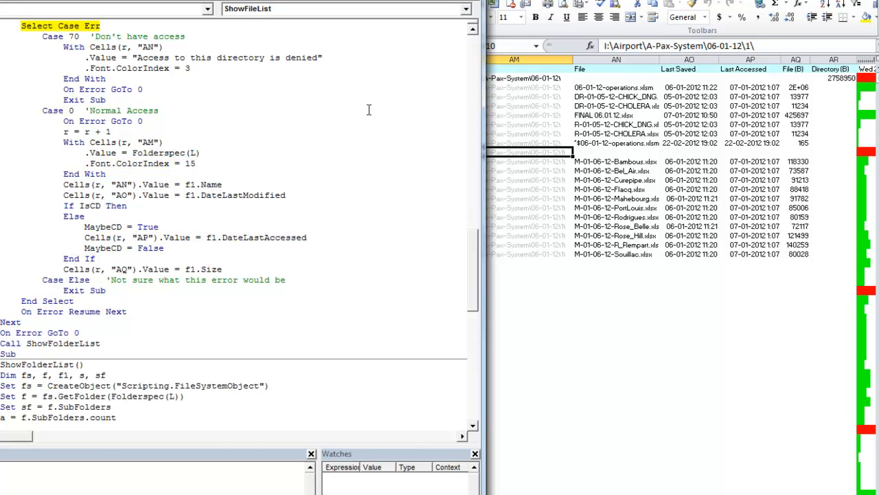
{"action": "key", "text": "F8"}
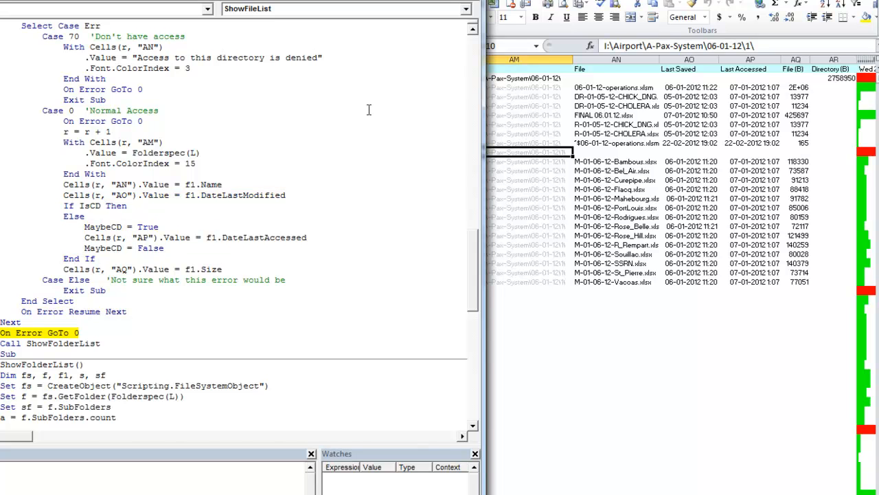
{"action": "scroll", "scroll_direction": "down", "scroll_amount": 3}
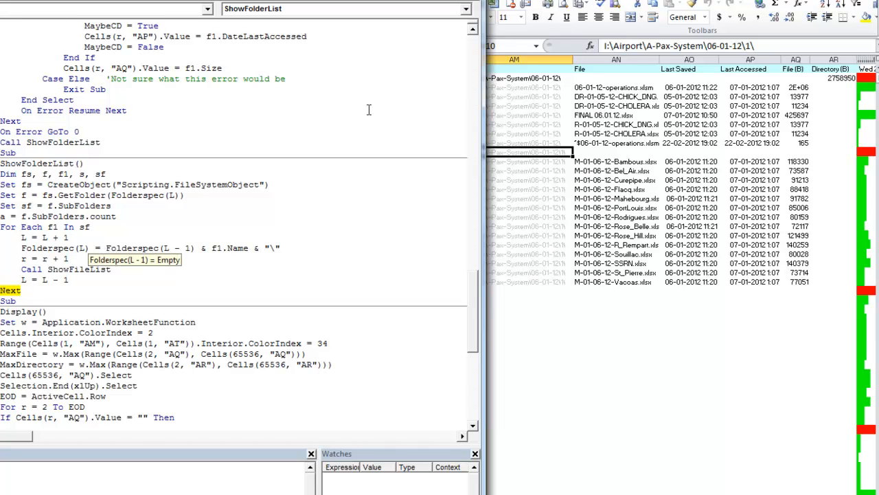
{"action": "mouse_move", "coordinate": [369, 110]}
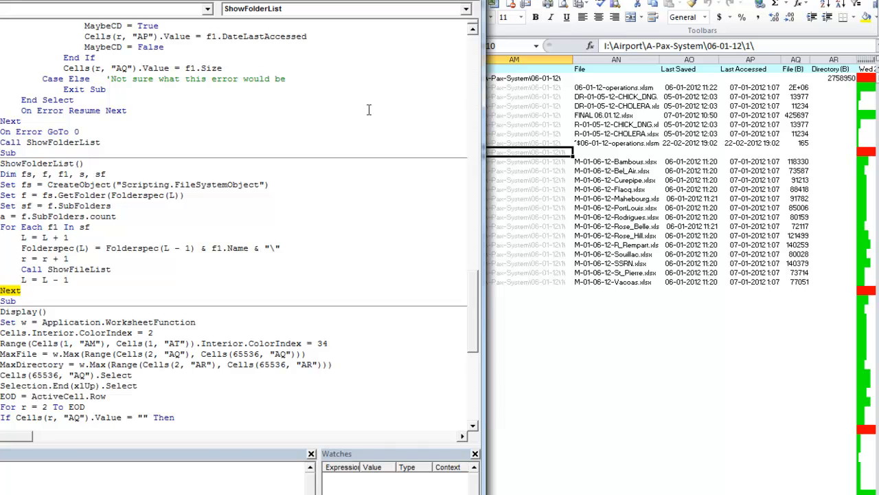
- Step from ShowFolderList into ShowFileList, writing Folderspec(L) into column AM and reaching the access check
{"action": "key", "text": "F8"}
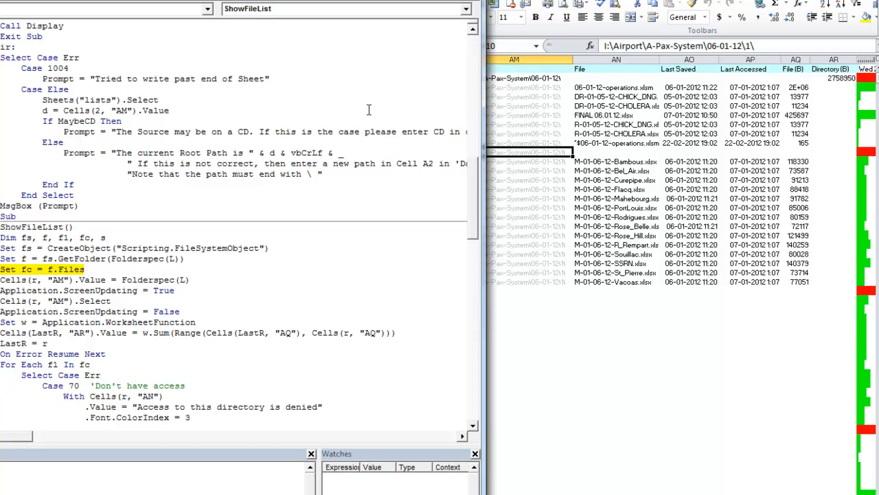
{"action": "key", "text": "F8"}
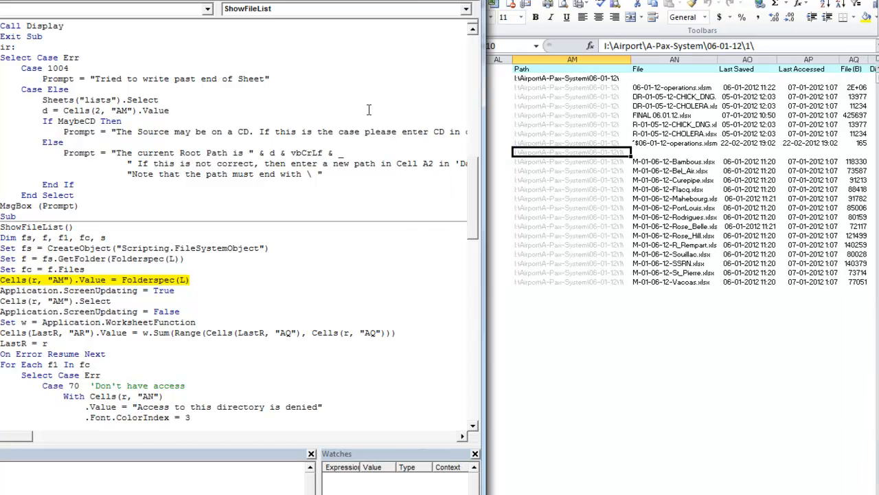
{"action": "key", "text": "F8"}
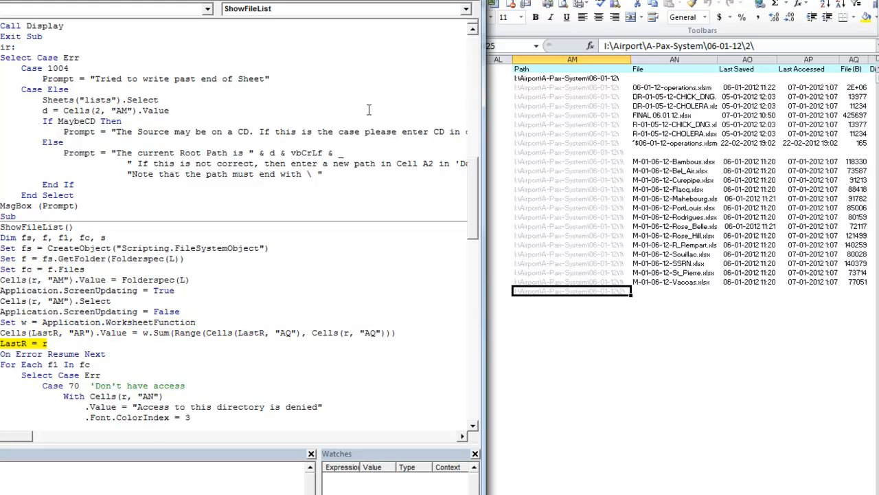
{"action": "key", "text": "F8"}
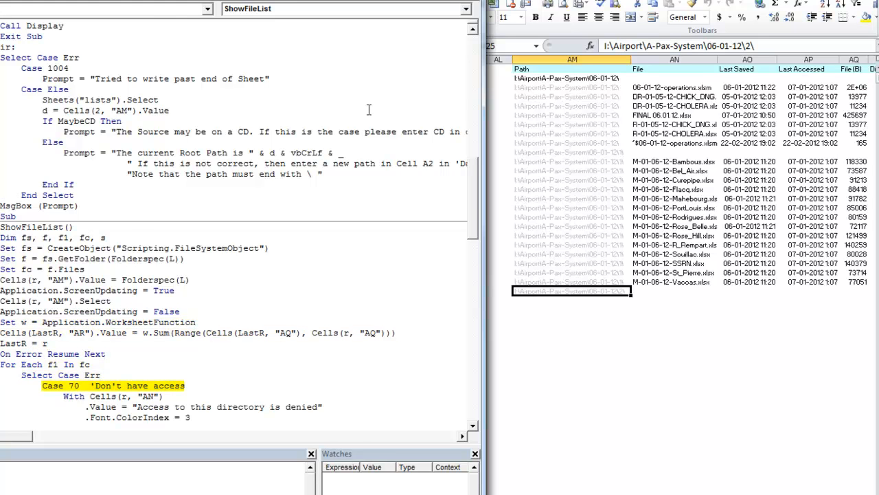
{"action": "scroll", "scroll_direction": "down", "scroll_amount": 3}
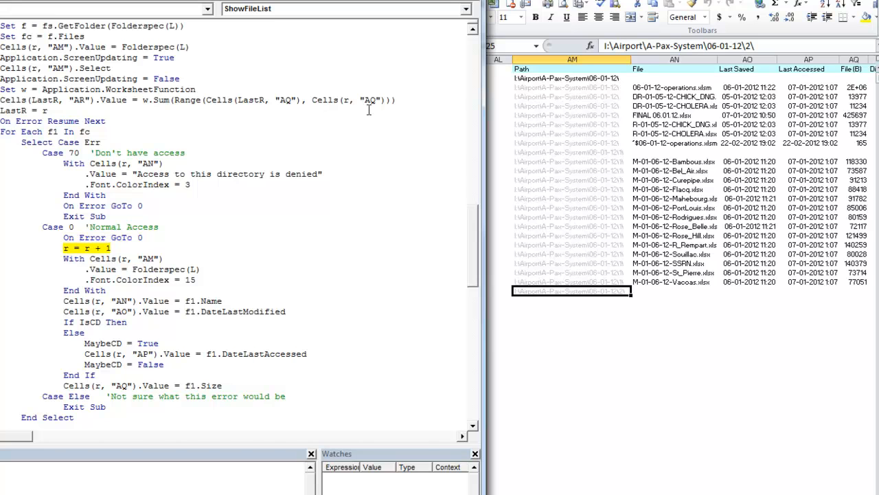
- Run the file loop and Next so the second subfolder's files list and ShowFileList is re-entered
{"action": "key", "text": "F8"}
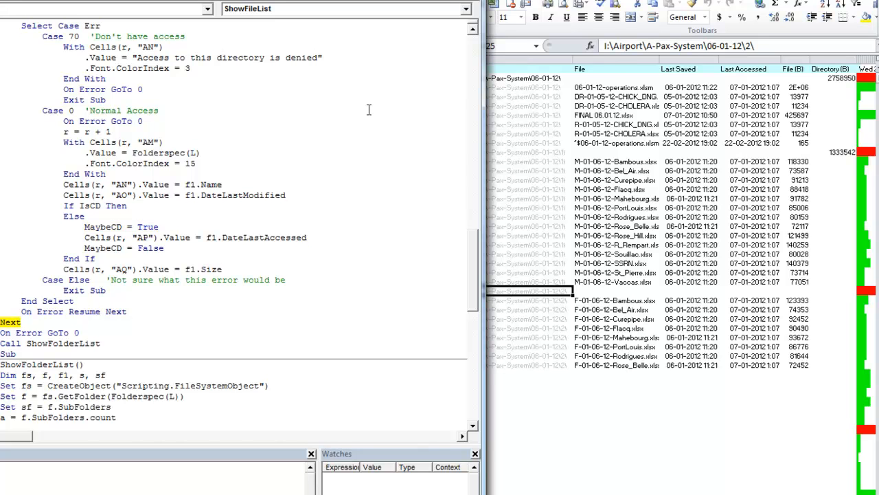
{"action": "key", "text": "F8"}
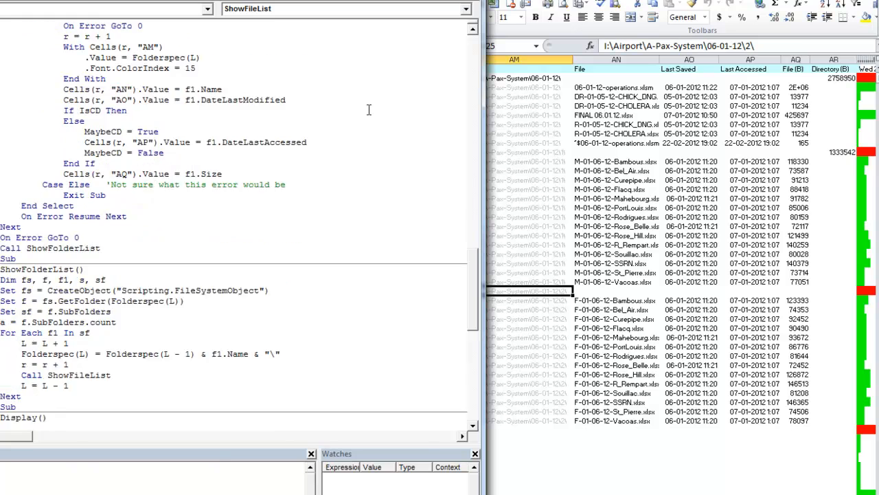
{"action": "scroll", "scroll_direction": "down", "scroll_amount": 3}
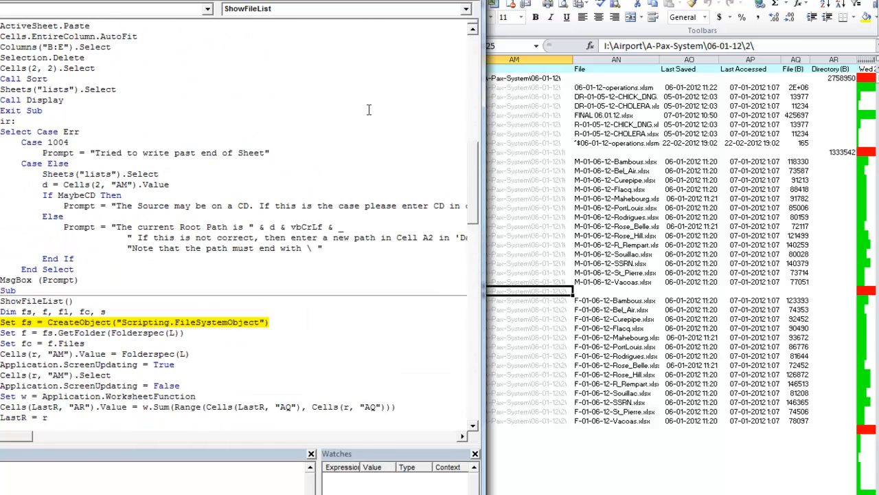
- Step through ShowFileList for the third subfolder down to the L = L - 1 line, checking L's value
{"action": "scroll", "scroll_direction": "up", "scroll_amount": 3}
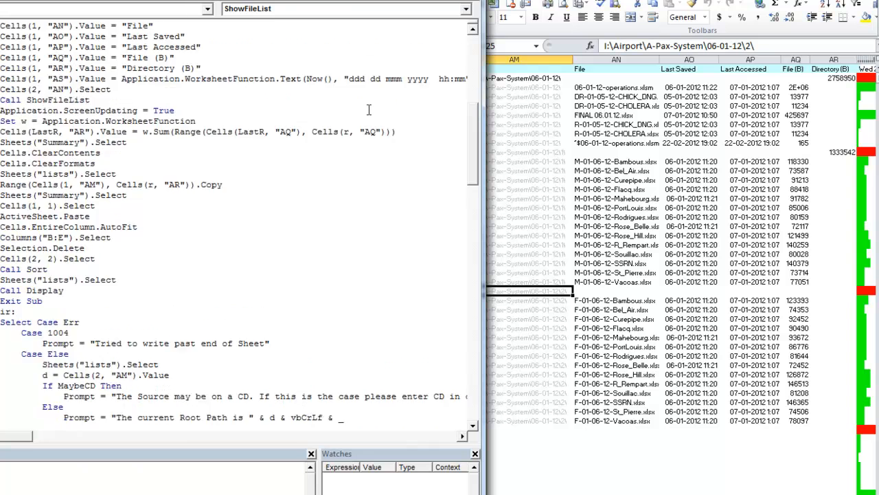
{"action": "scroll", "scroll_direction": "down", "scroll_amount": 3}
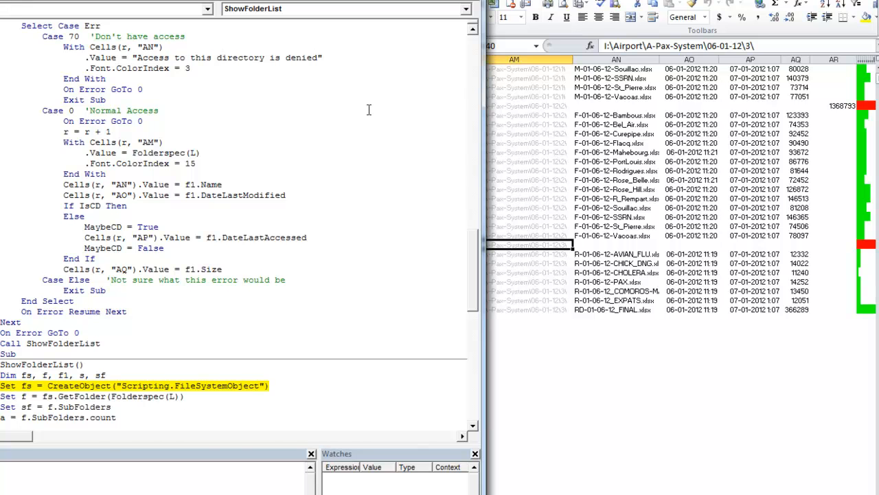
{"action": "key", "text": "F8"}
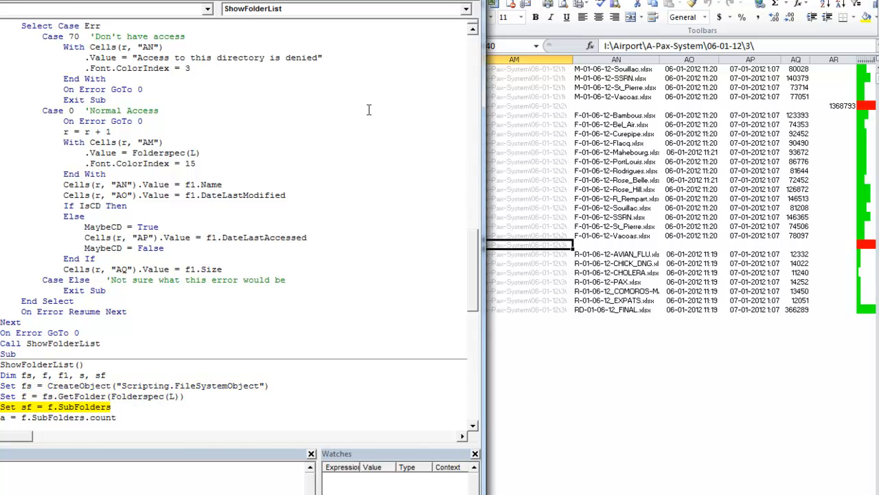
{"action": "scroll", "scroll_direction": "down", "scroll_amount": 3}
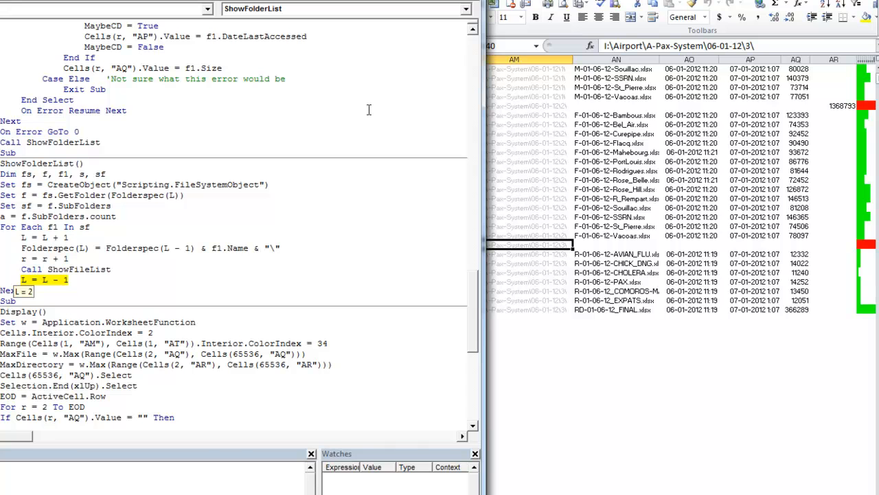
- Return from ShowFolderList to the Shell sub at the Cells(LastR, "AR") w.Sum total line and review the sheet
{"action": "key", "text": "F8"}
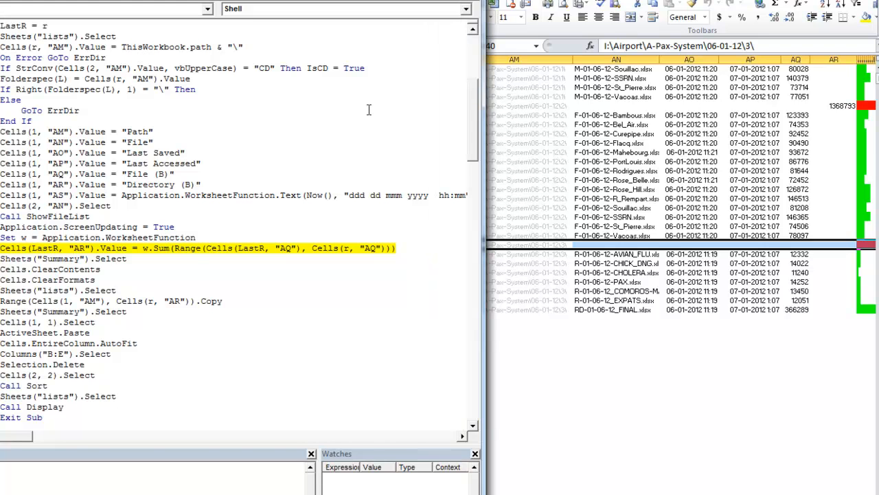
{"action": "mouse_move", "coordinate": [346, 250]}
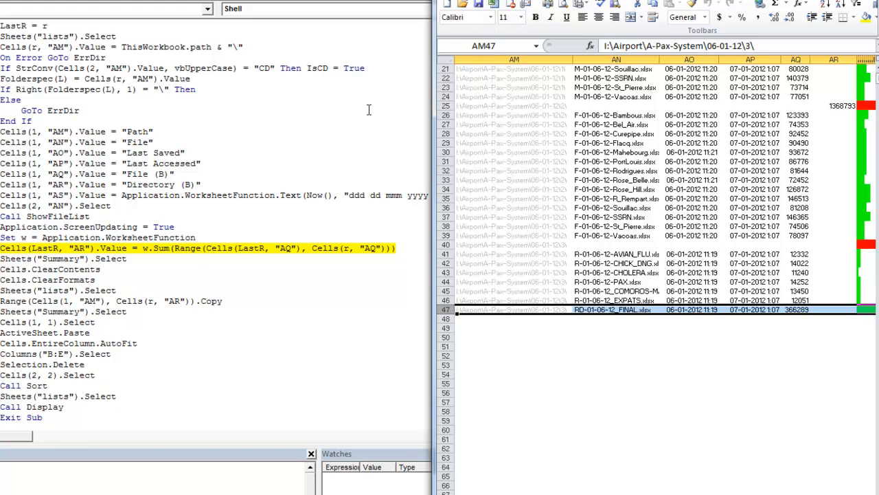
{"action": "left_click_drag", "start_coordinate": [796, 244], "coordinate": [795, 309]}
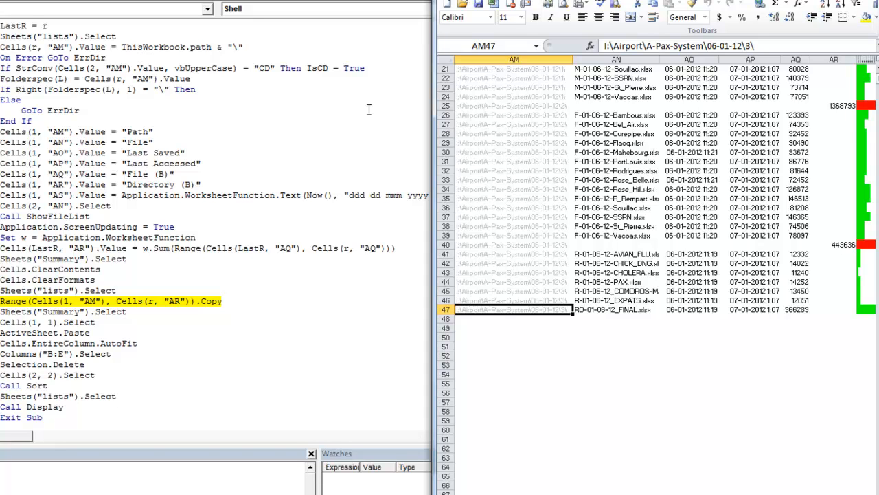
- Step over Range(...).Copy and Sheets("Summary").Select to land on the empty Summary sheet
{"action": "key", "text": "F8"}
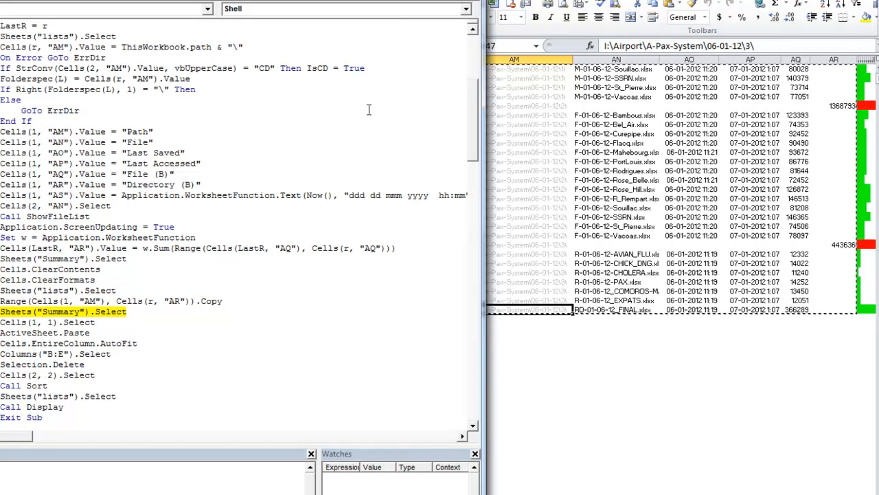
{"action": "key", "text": "F8"}
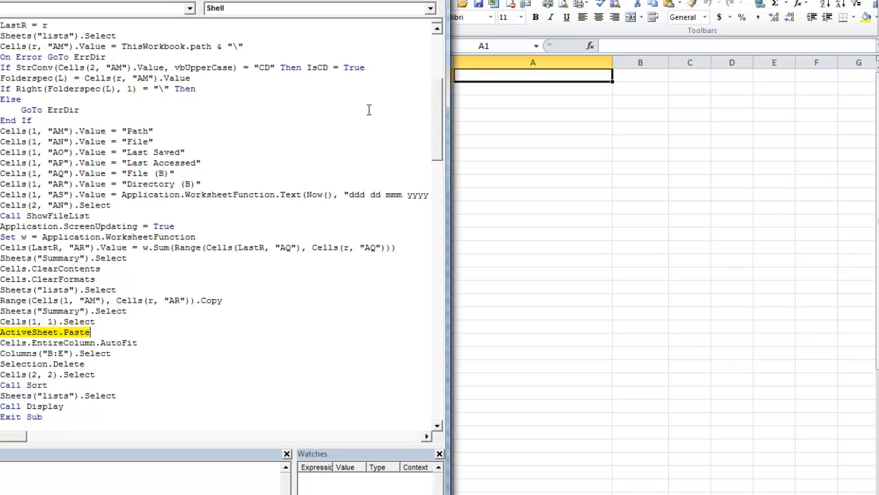
- Paste the file list onto Summary and step through AutoFit, column delete and Sort into the Display sub
{"action": "key", "text": "F8"}
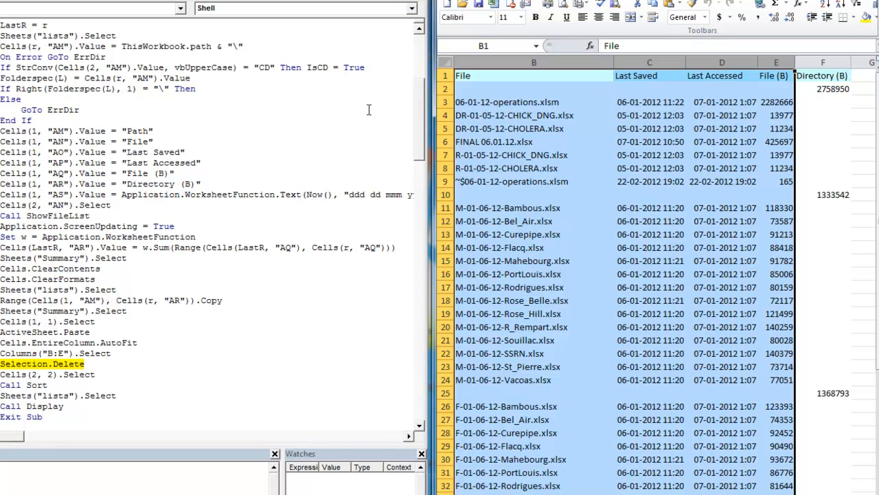
{"action": "scroll", "scroll_direction": "down", "scroll_amount": 3}
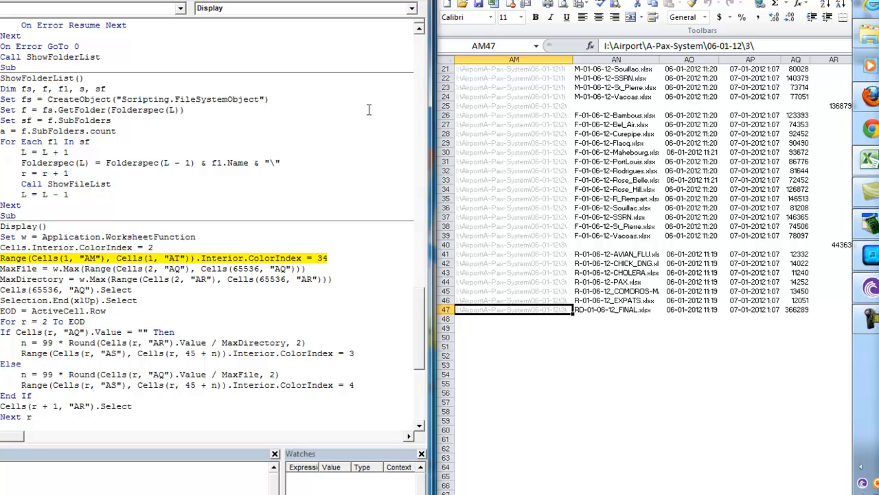
- Recolour the lists sheet and header, then compute MaxFile and MaxDirectory sizes while watching the sheet
{"action": "scroll", "scroll_direction": "right", "scroll_amount": 3}
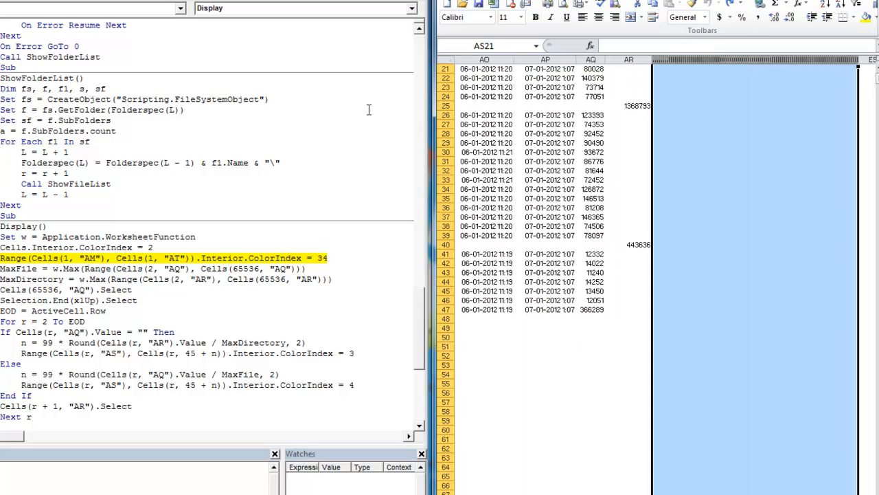
{"action": "left_click_drag", "start_coordinate": [676, 59], "coordinate": [671, 60]}
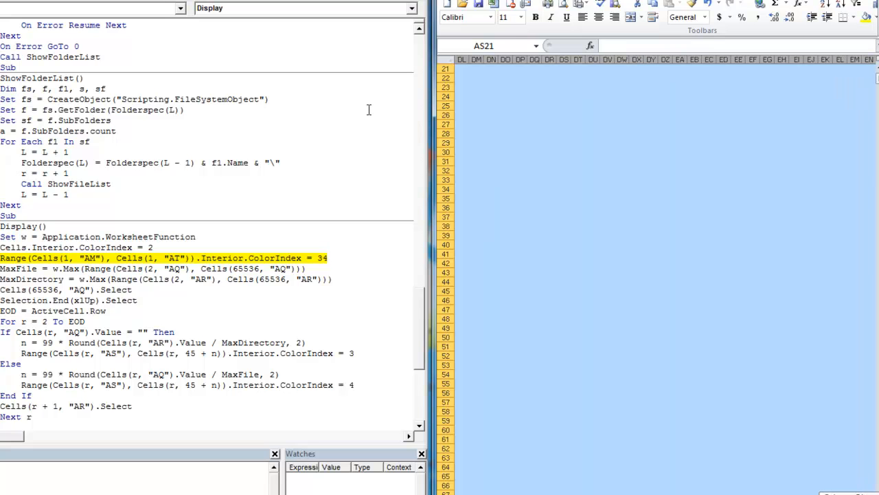
{"action": "scroll", "scroll_direction": "right", "scroll_amount": 3}
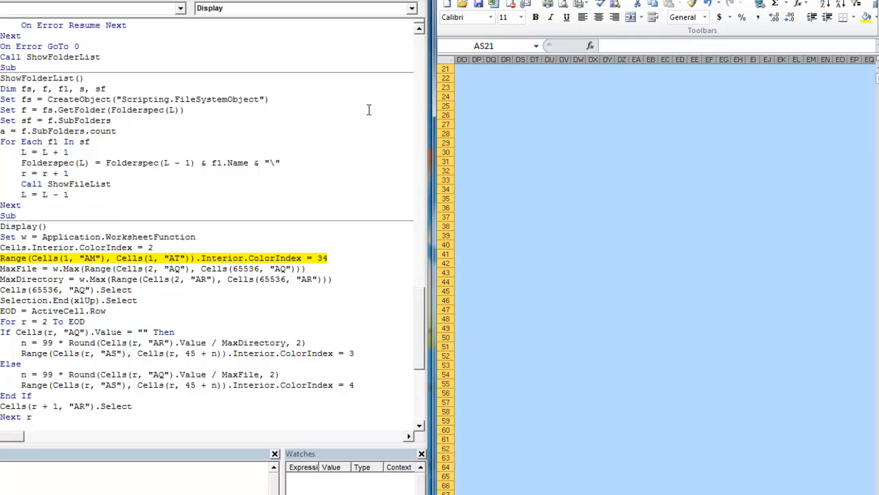
{"action": "scroll", "scroll_direction": "right", "scroll_amount": 3}
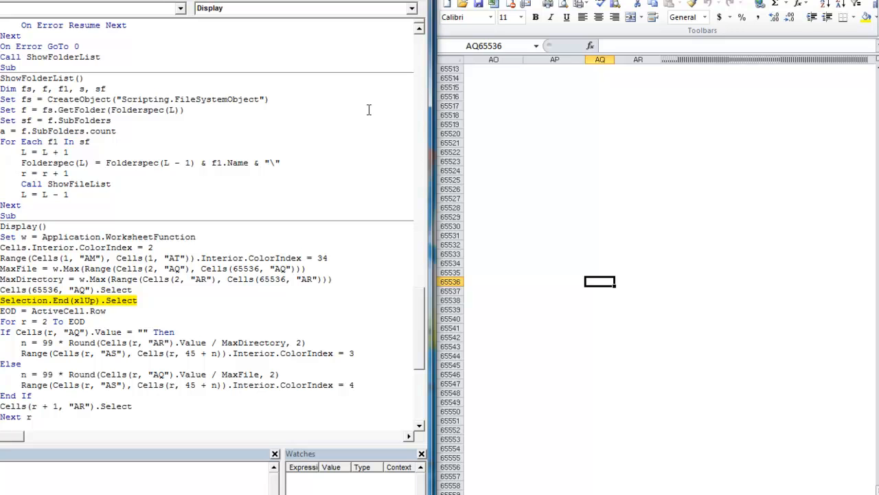
- Find the last filled row with End(xlUp) and begin looping rows to draw the first red and green bars
{"action": "key", "text": "F8"}
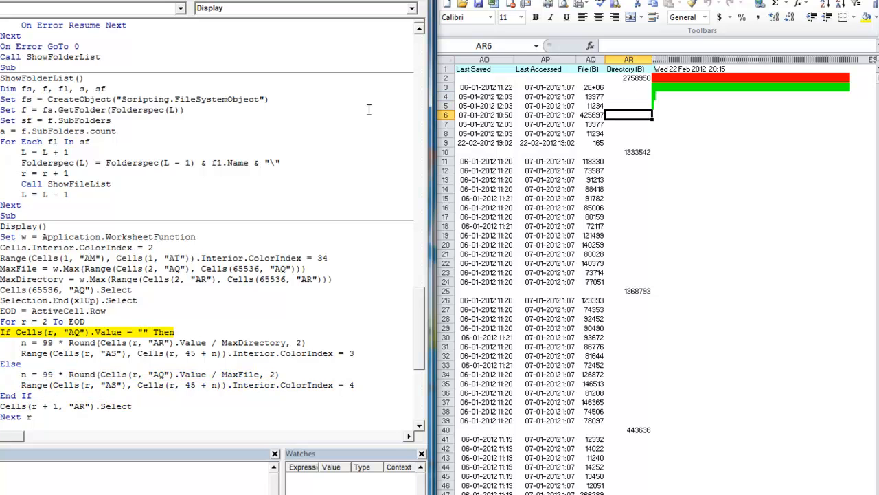
- Finish the row loop, write the 'Total Size' label with its SUBTOTAL formula, and check cell AN49
{"action": "key", "text": "F8"}
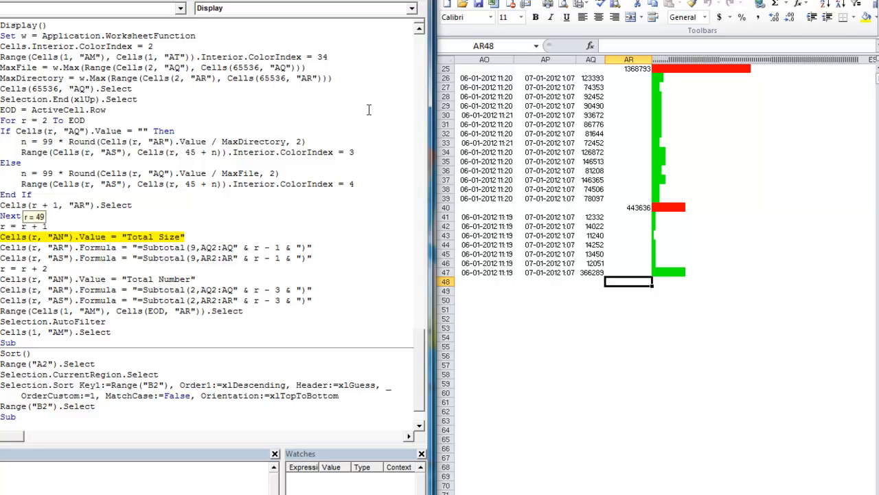
{"action": "key", "text": "F8"}
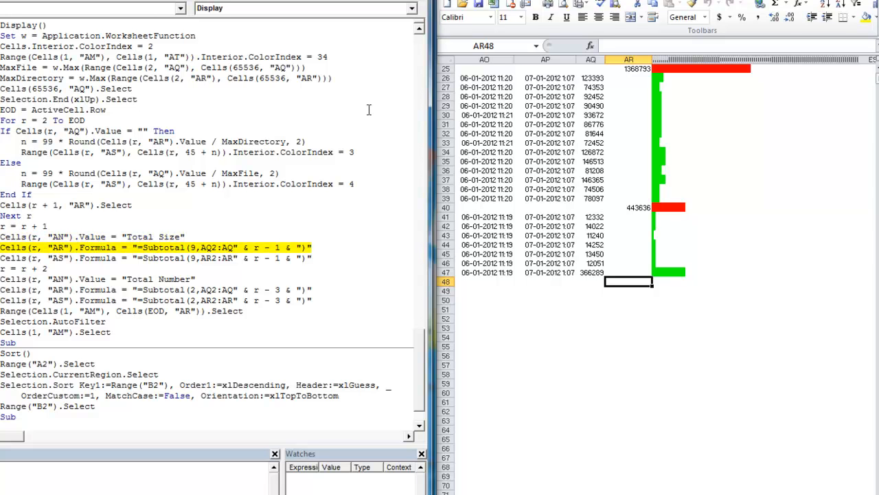
{"action": "key", "text": "F8"}
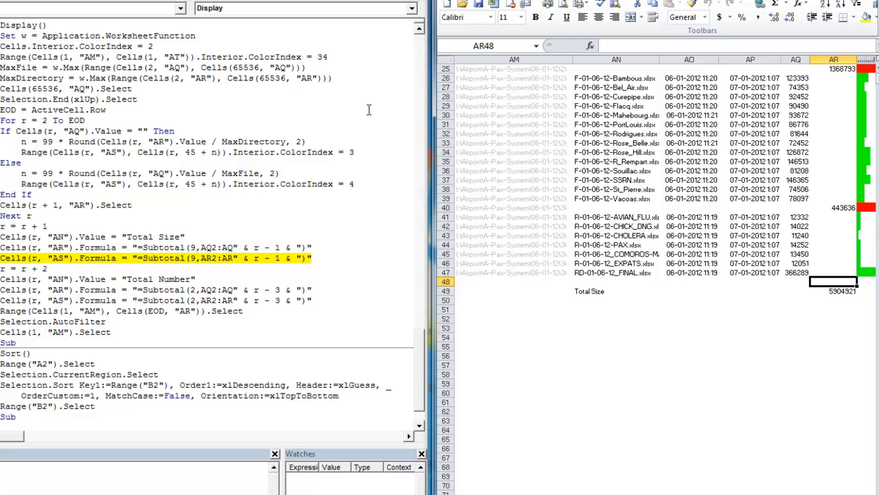
{"action": "left_click", "coordinate": [629, 295]}
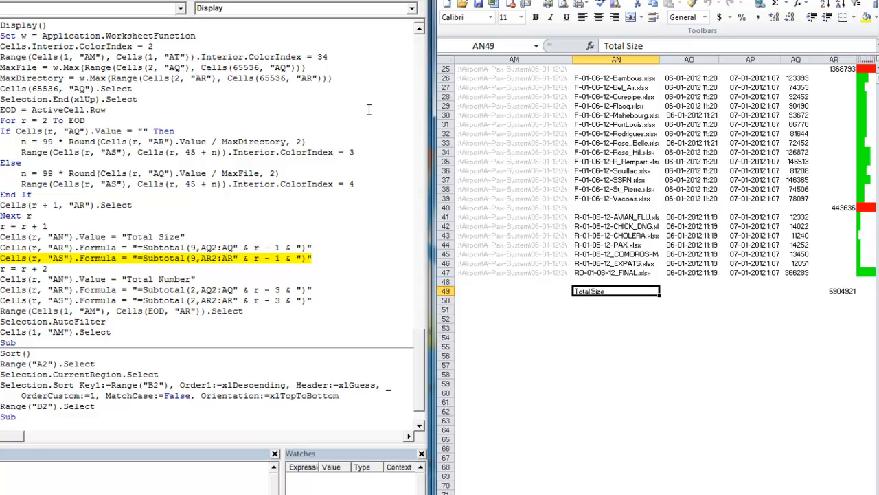